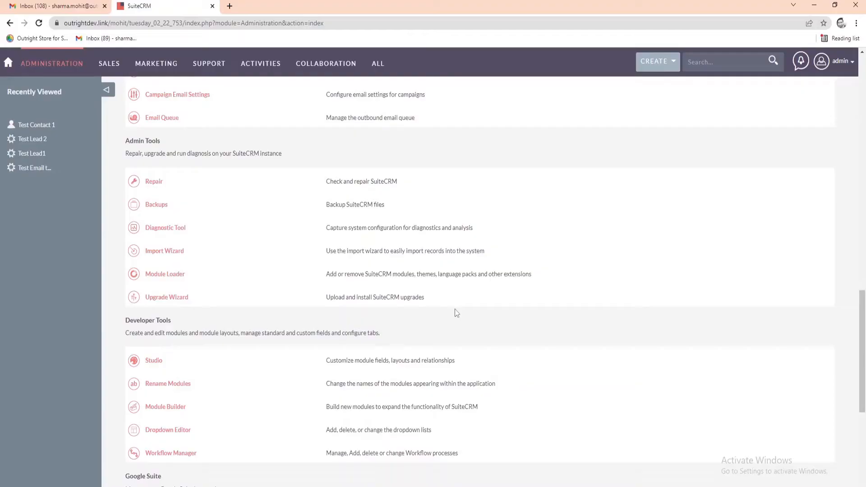
Open Module Loader to view the installed Activities Monitor By Outright Store extension
left_click(165, 274)
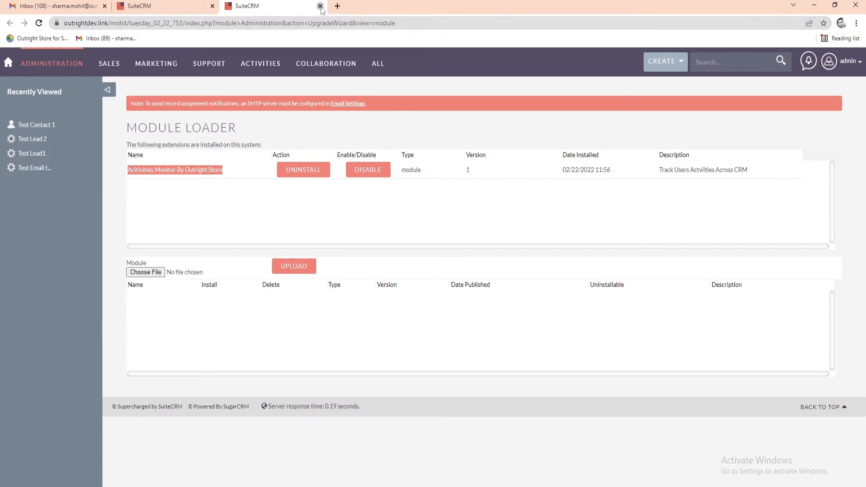
Close the Module Loader tab and open the OutRight Activity Monitor (Add Recipient) list
left_click(320, 6)
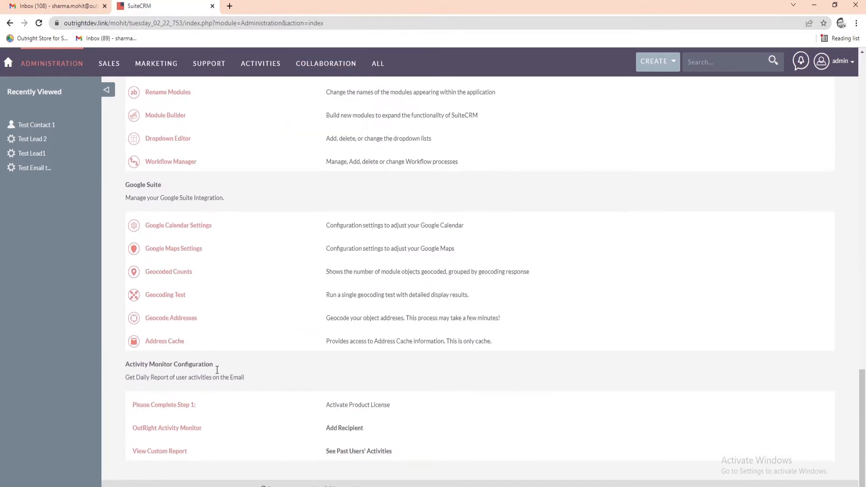
double_click(163, 405)
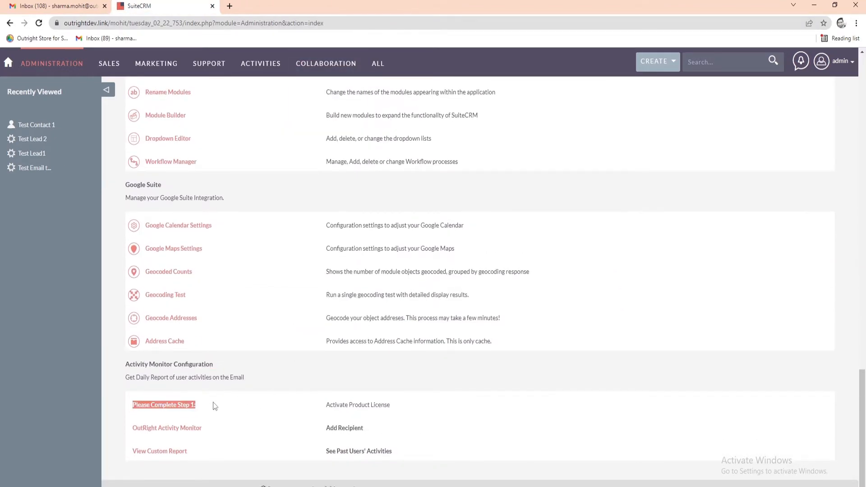
left_click(163, 405)
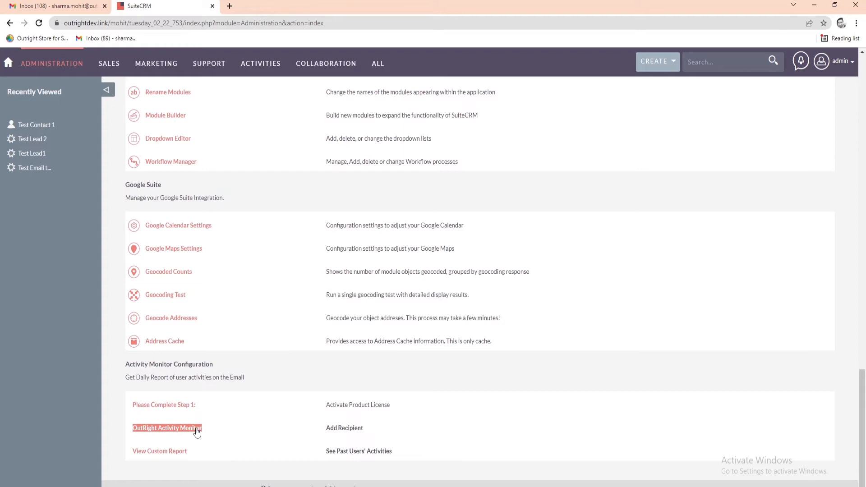
left_click(166, 427)
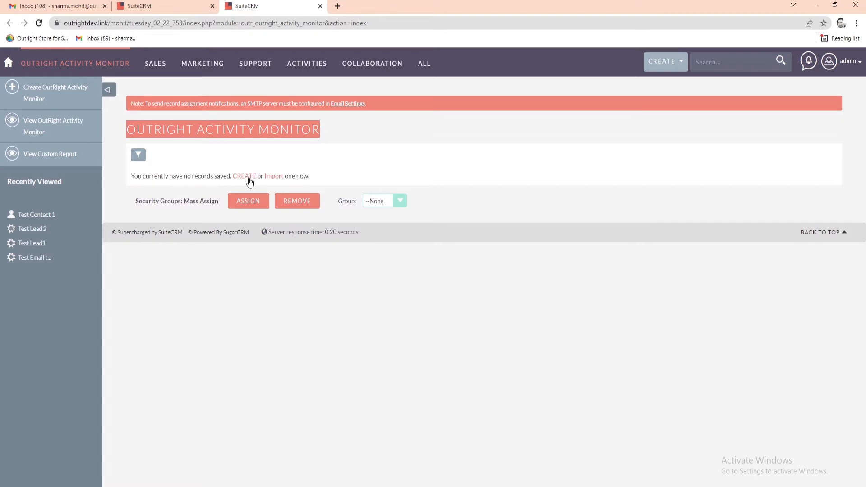
left_click(244, 175)
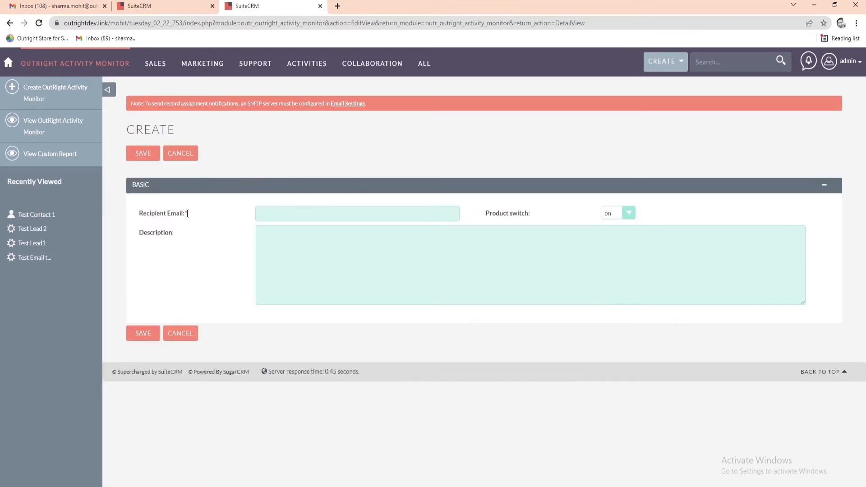
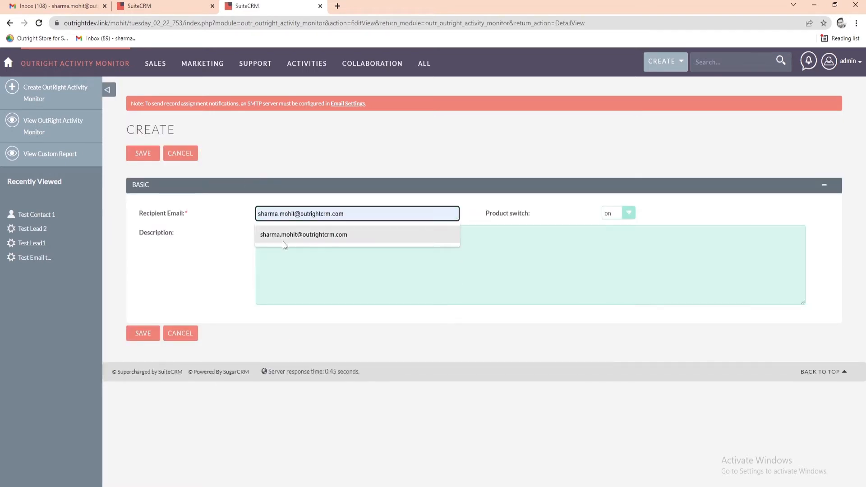
left_click(302, 234)
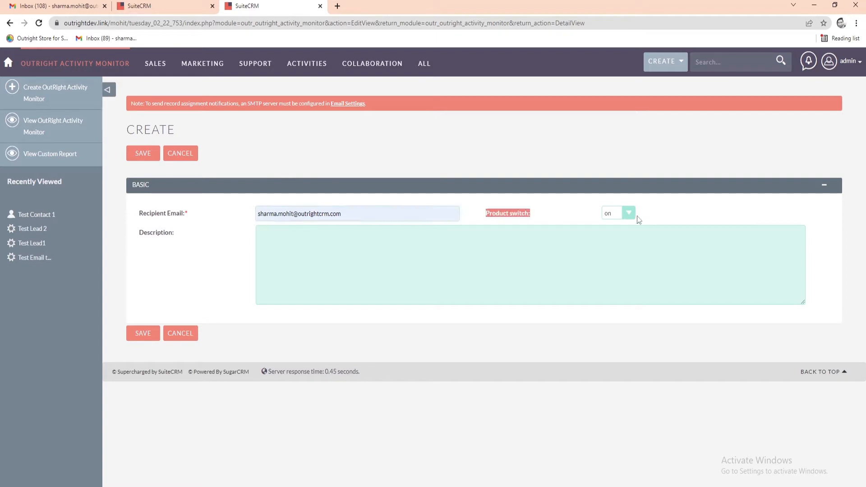
left_click(617, 212)
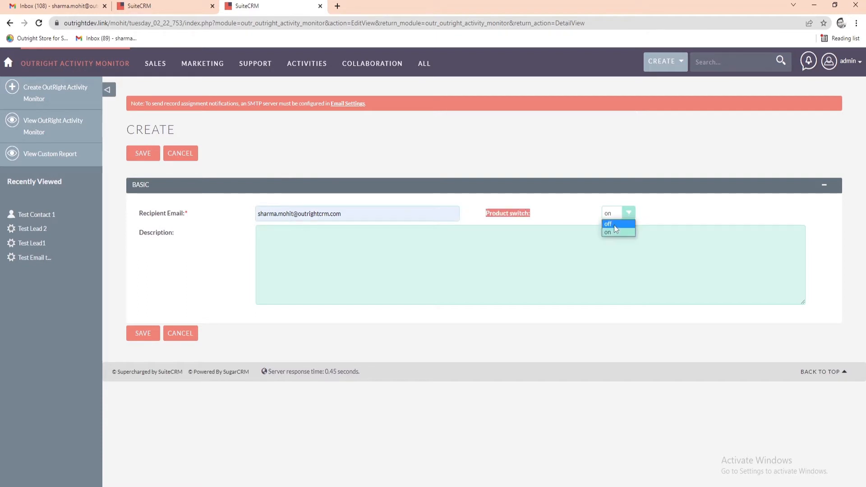
left_click(607, 231)
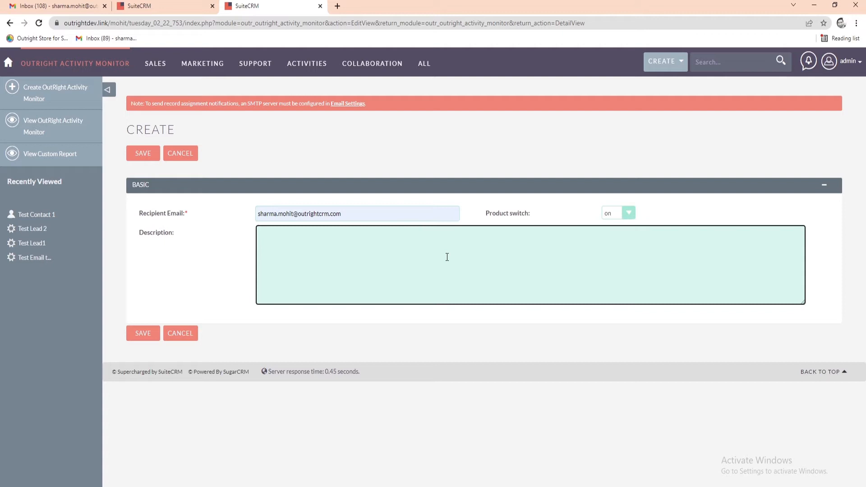
type("Testing")
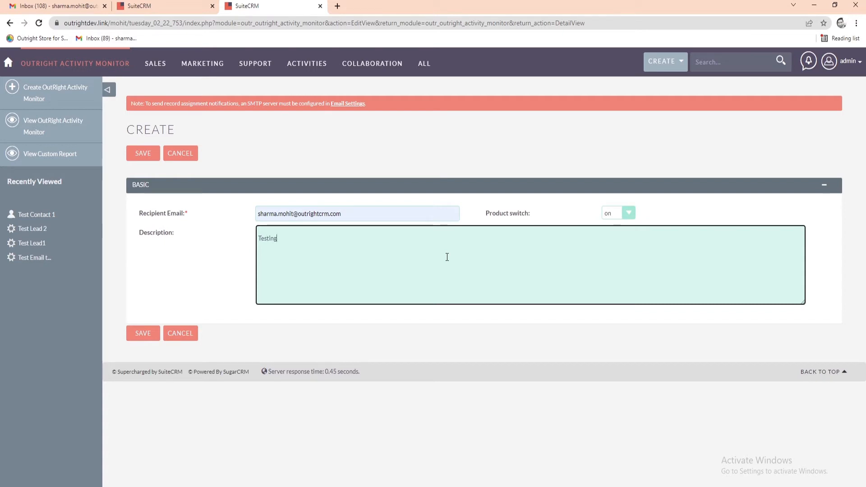
left_click(143, 333)
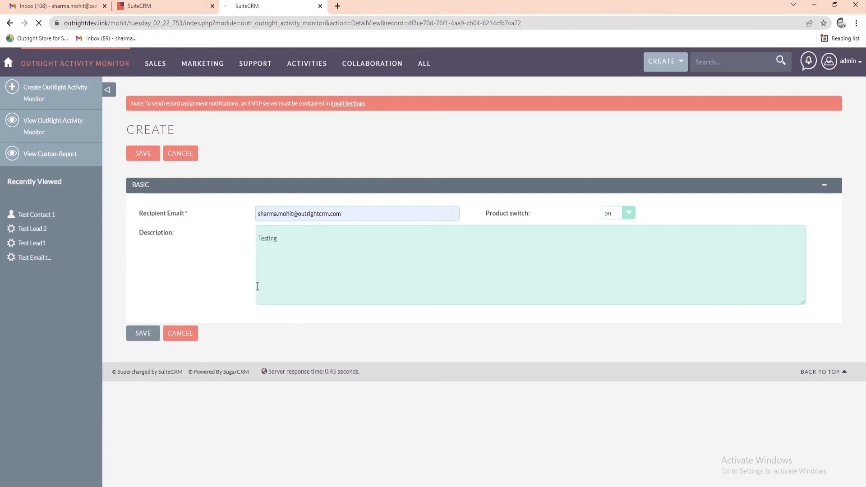
left_click(143, 153)
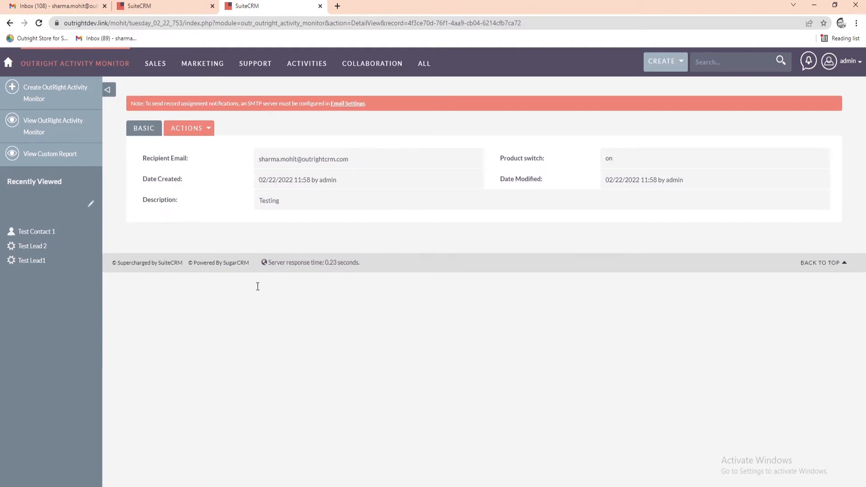
From ALL > Leads, create and save leads 'Test Lead 1' and 'Test Lead 2'
left_click(423, 63)
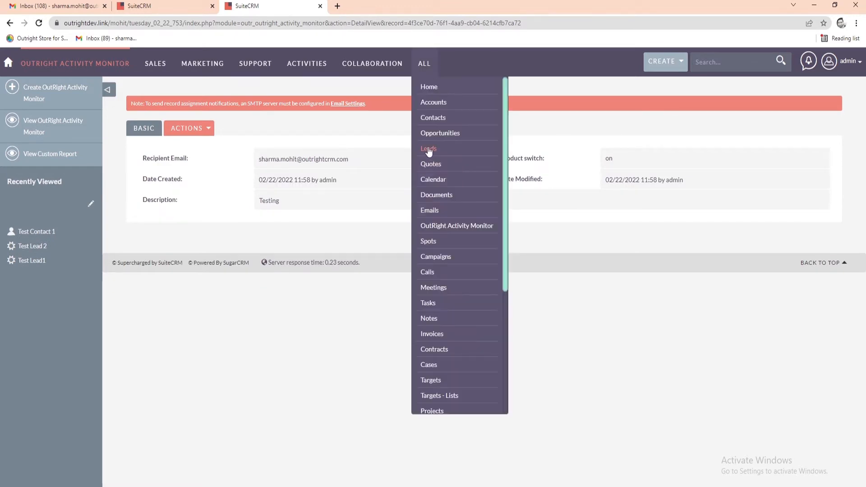
left_click(428, 148)
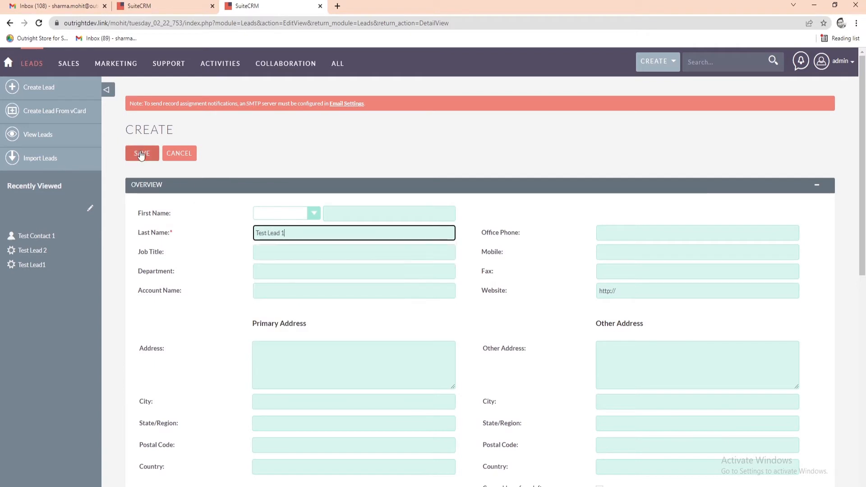
left_click(141, 153)
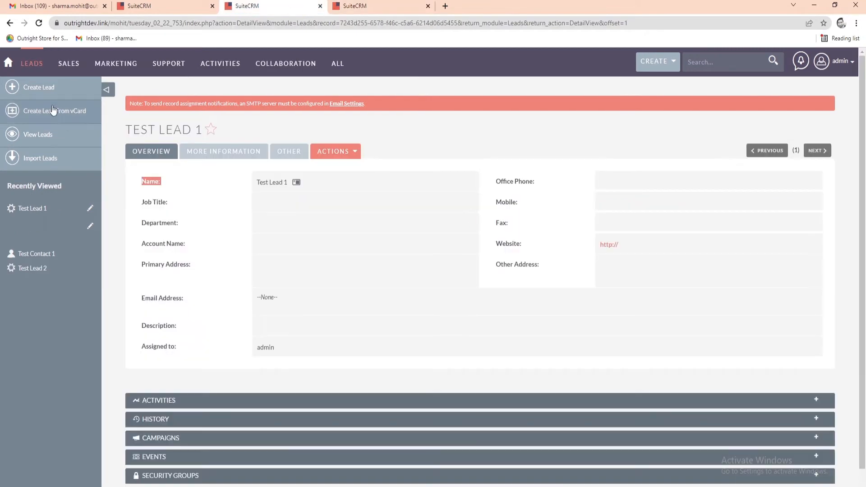
left_click(39, 87)
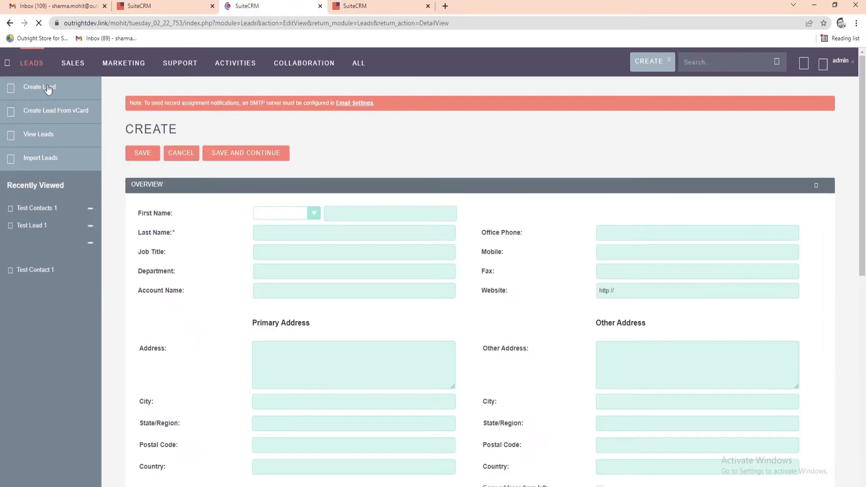
type("Test Lead 2")
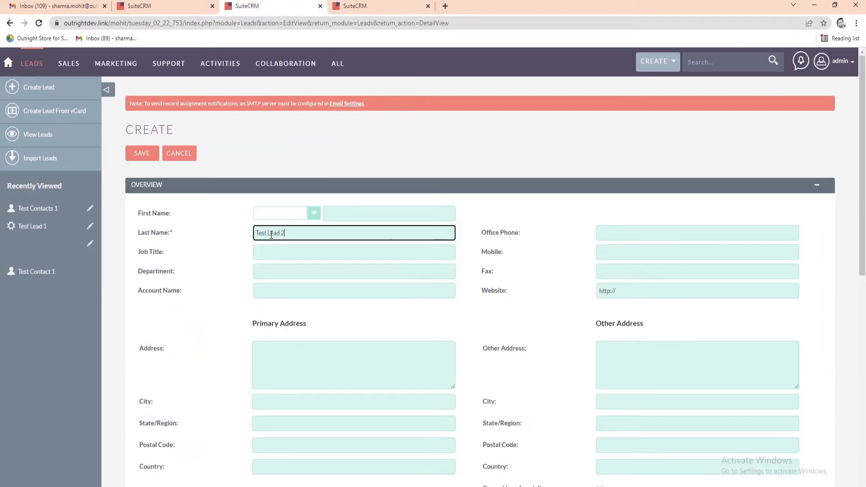
left_click(142, 153)
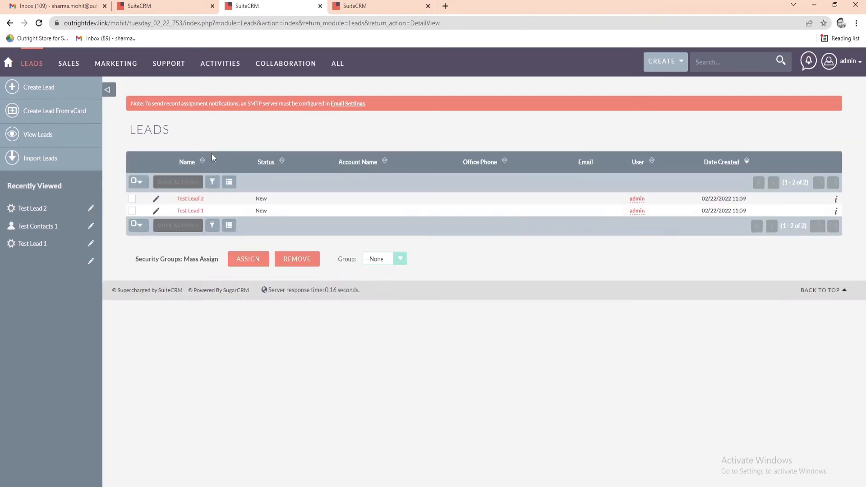
mouse_move(205, 202)
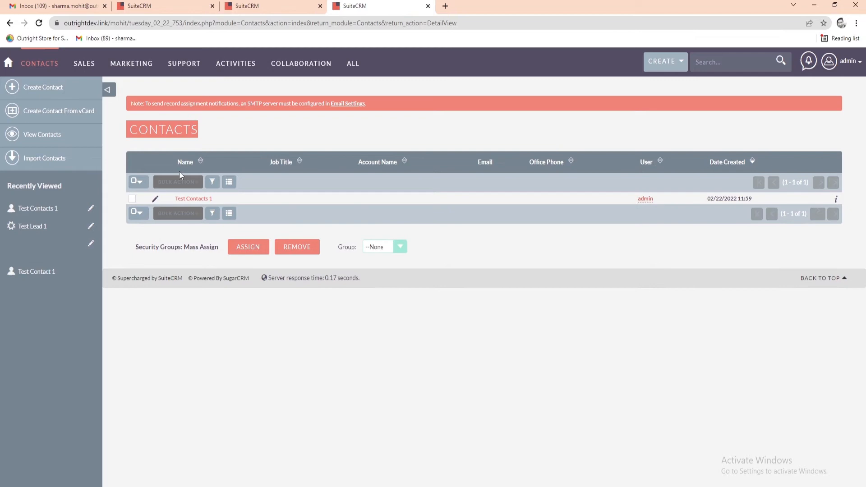
In Gmail, refresh the inbox, open the tracker report email and follow the Test Lead 1 link
left_click(55, 5)
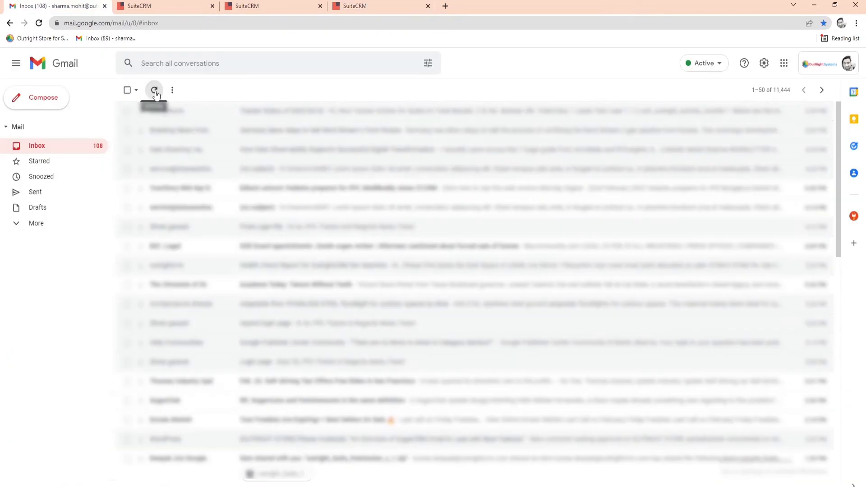
left_click(154, 90)
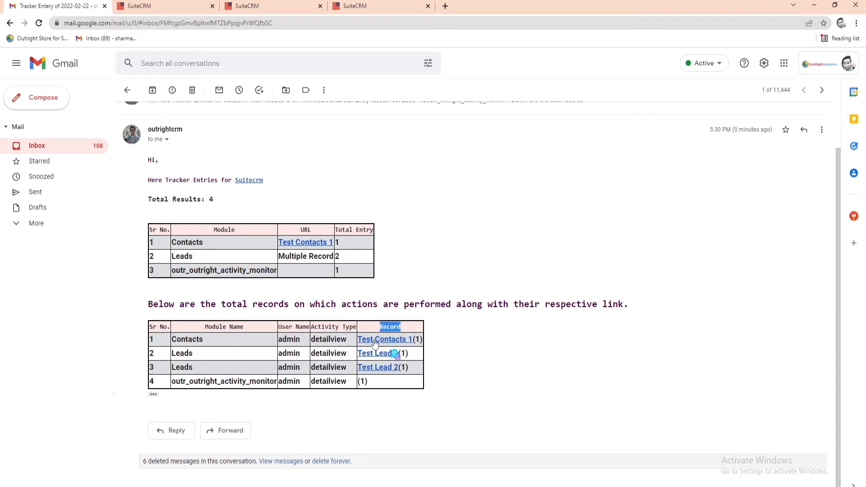
left_click(384, 339)
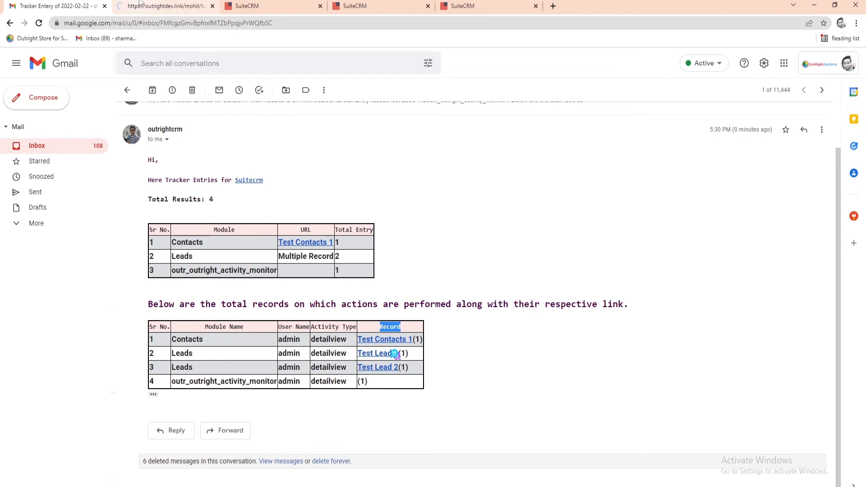
left_click(384, 339)
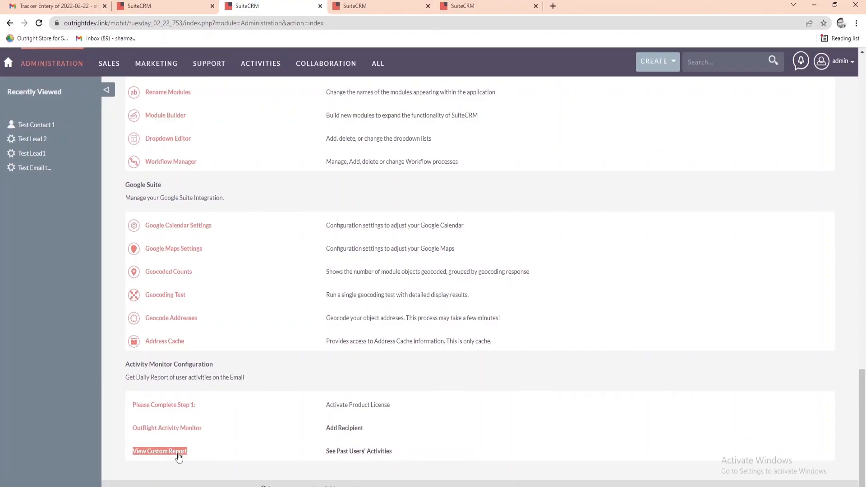
Send the custom activity report for 02/22/2022 and check Gmail for the tracker email
left_click(159, 450)
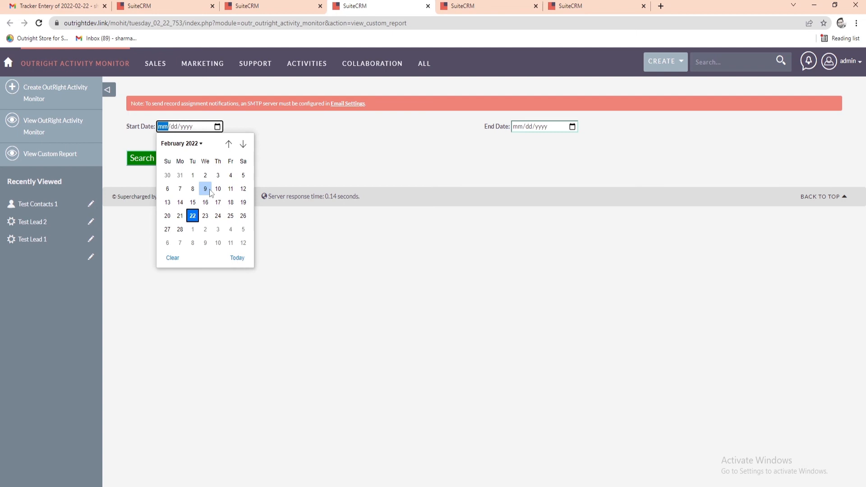
left_click(192, 216)
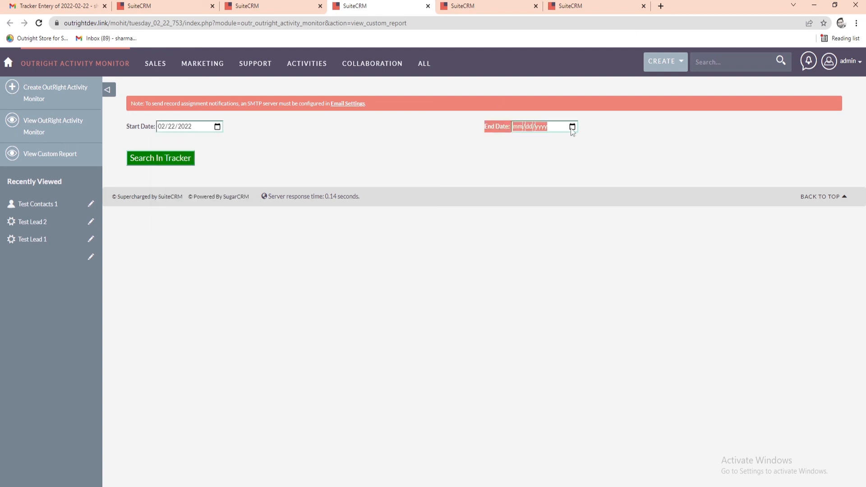
left_click(161, 157)
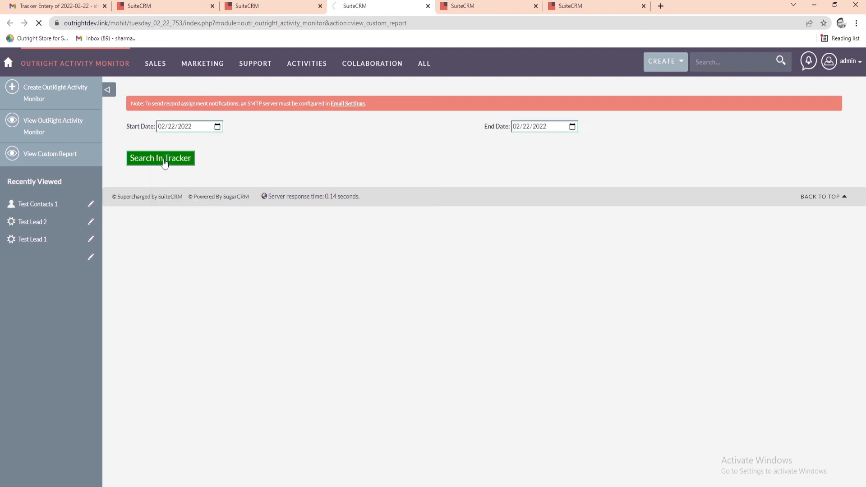
left_click(160, 158)
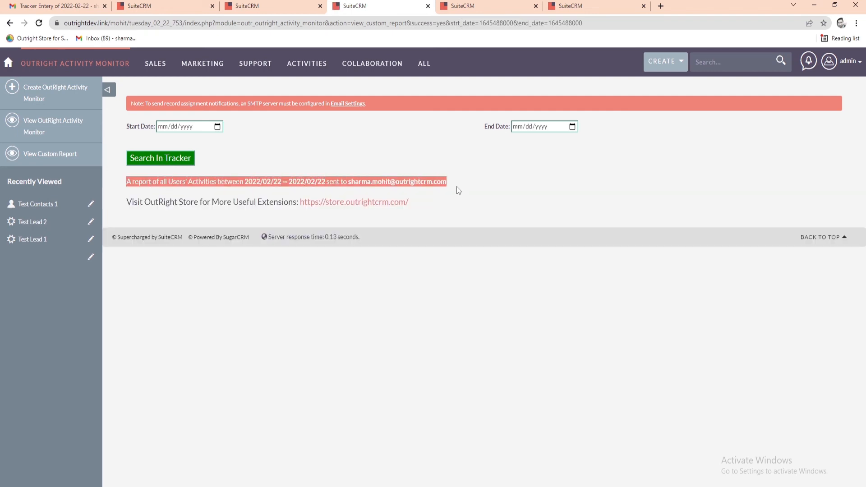
left_click(55, 6)
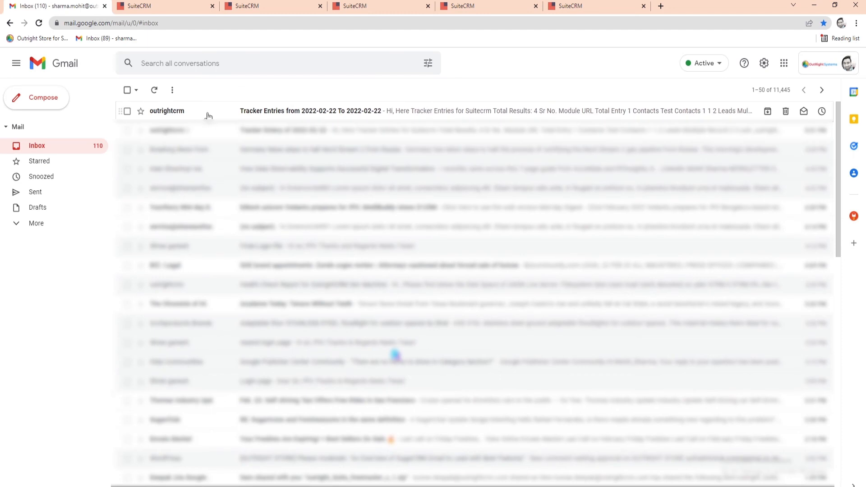